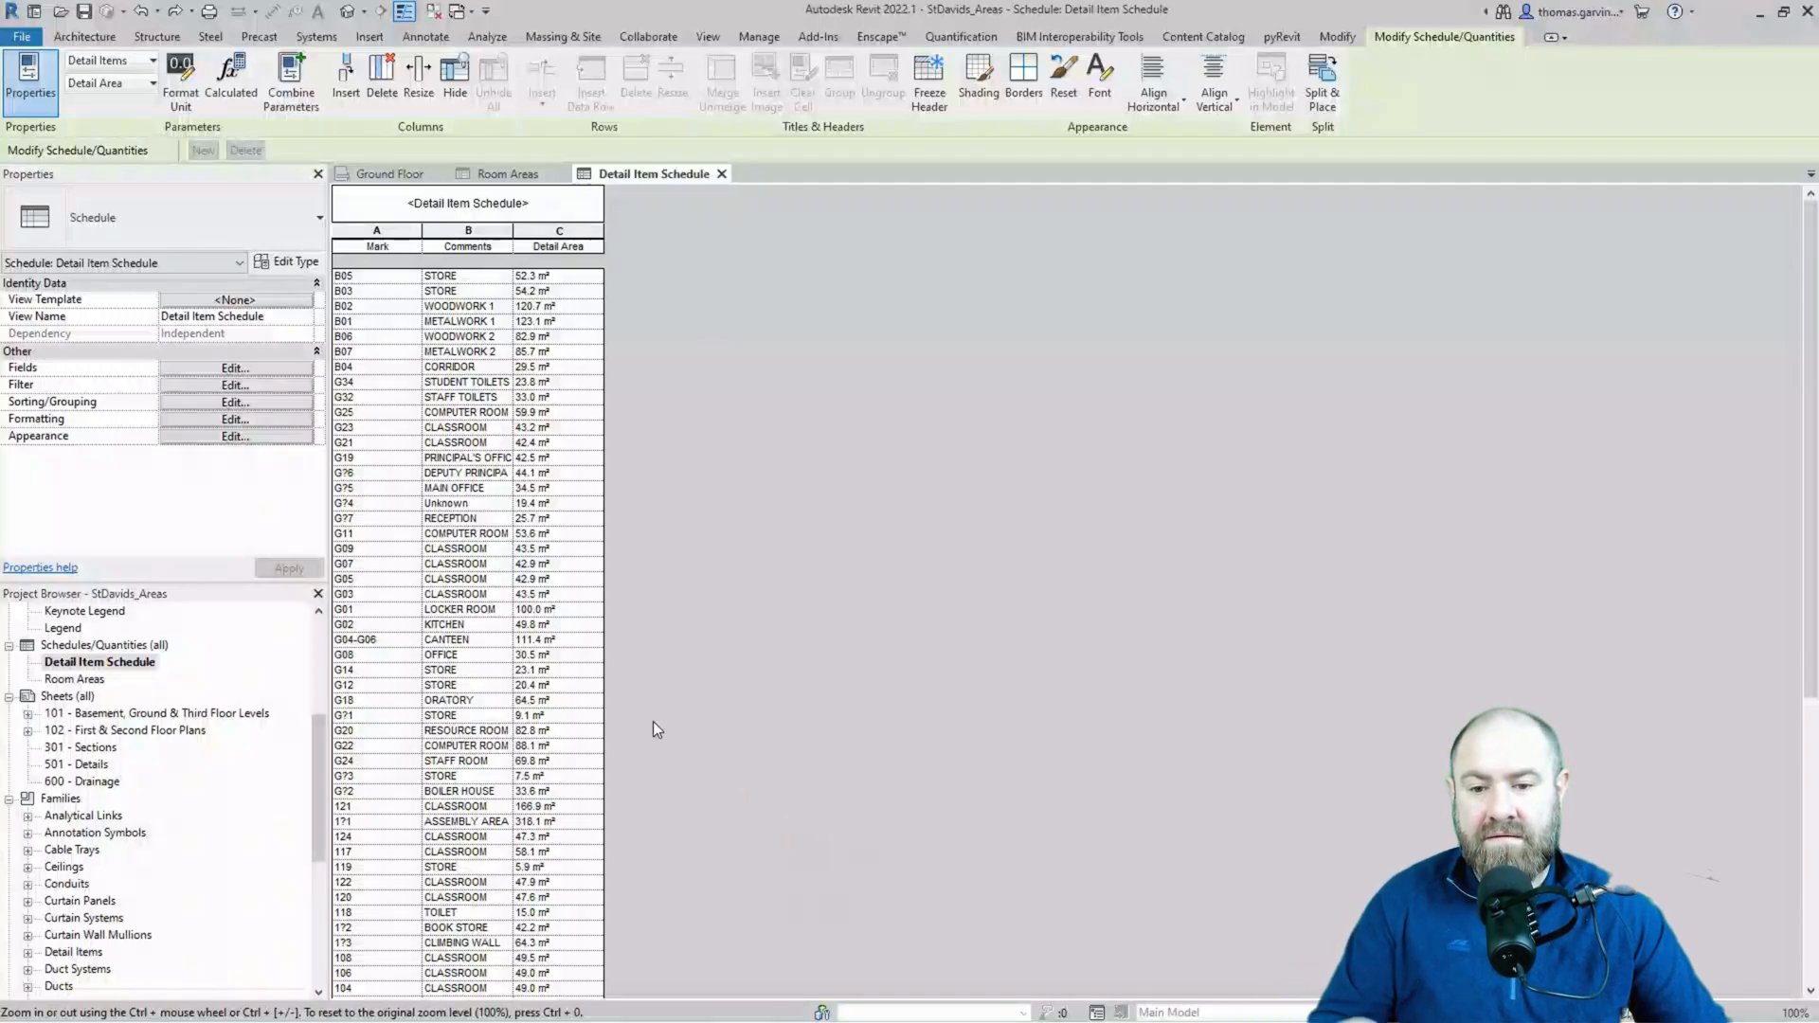
pyautogui.moveTo(650, 733)
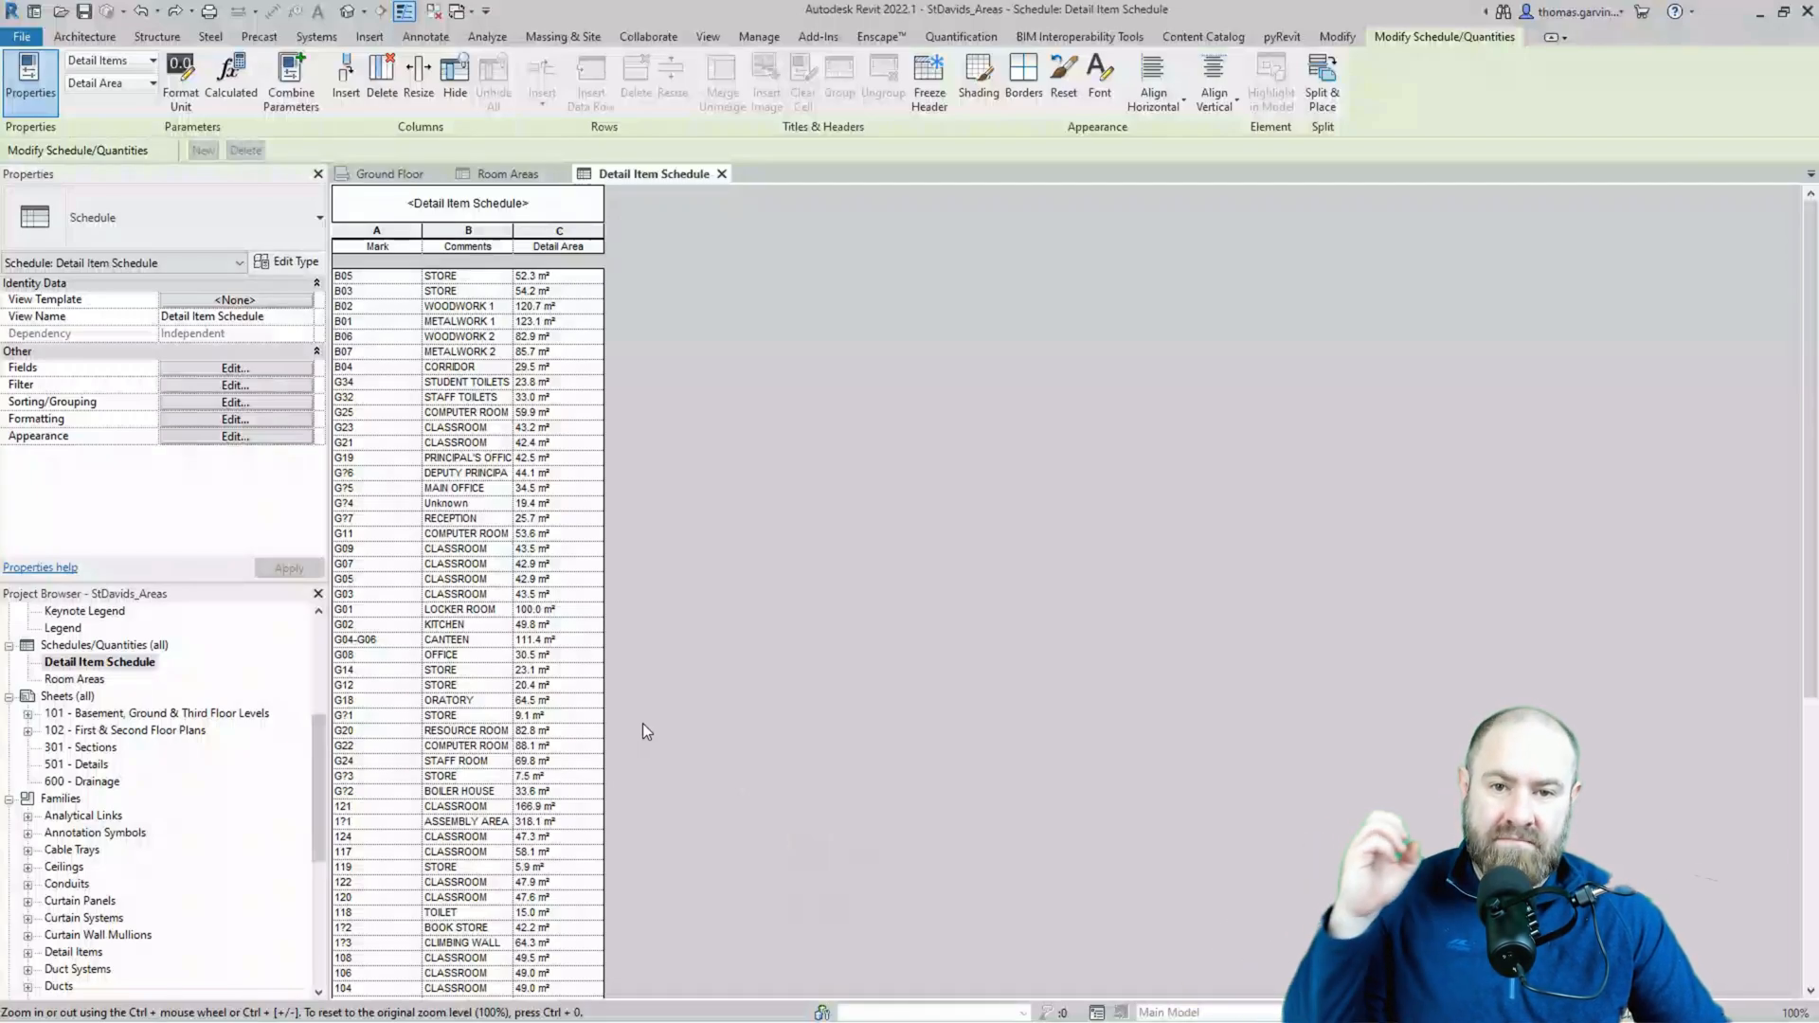
pyautogui.moveTo(640, 739)
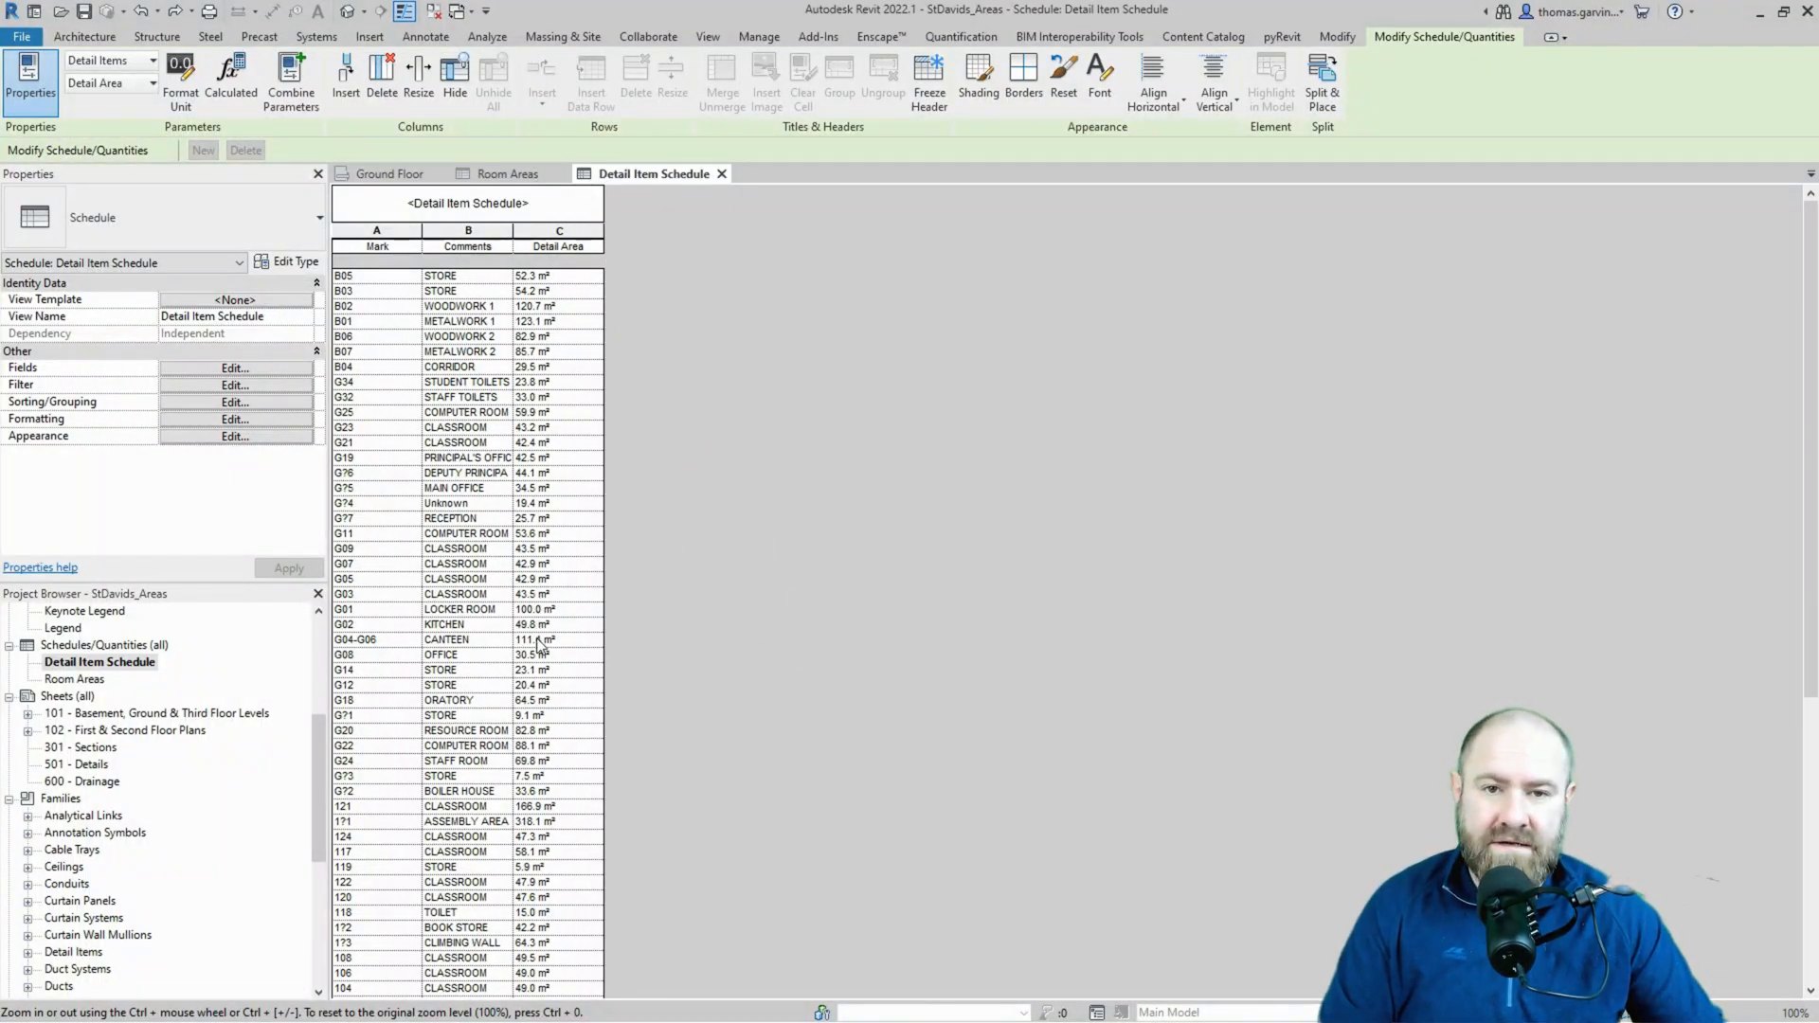
# Format the Detail Area field to Calculate totals in the schedule's Formatting settings.
pyautogui.scroll(-3)
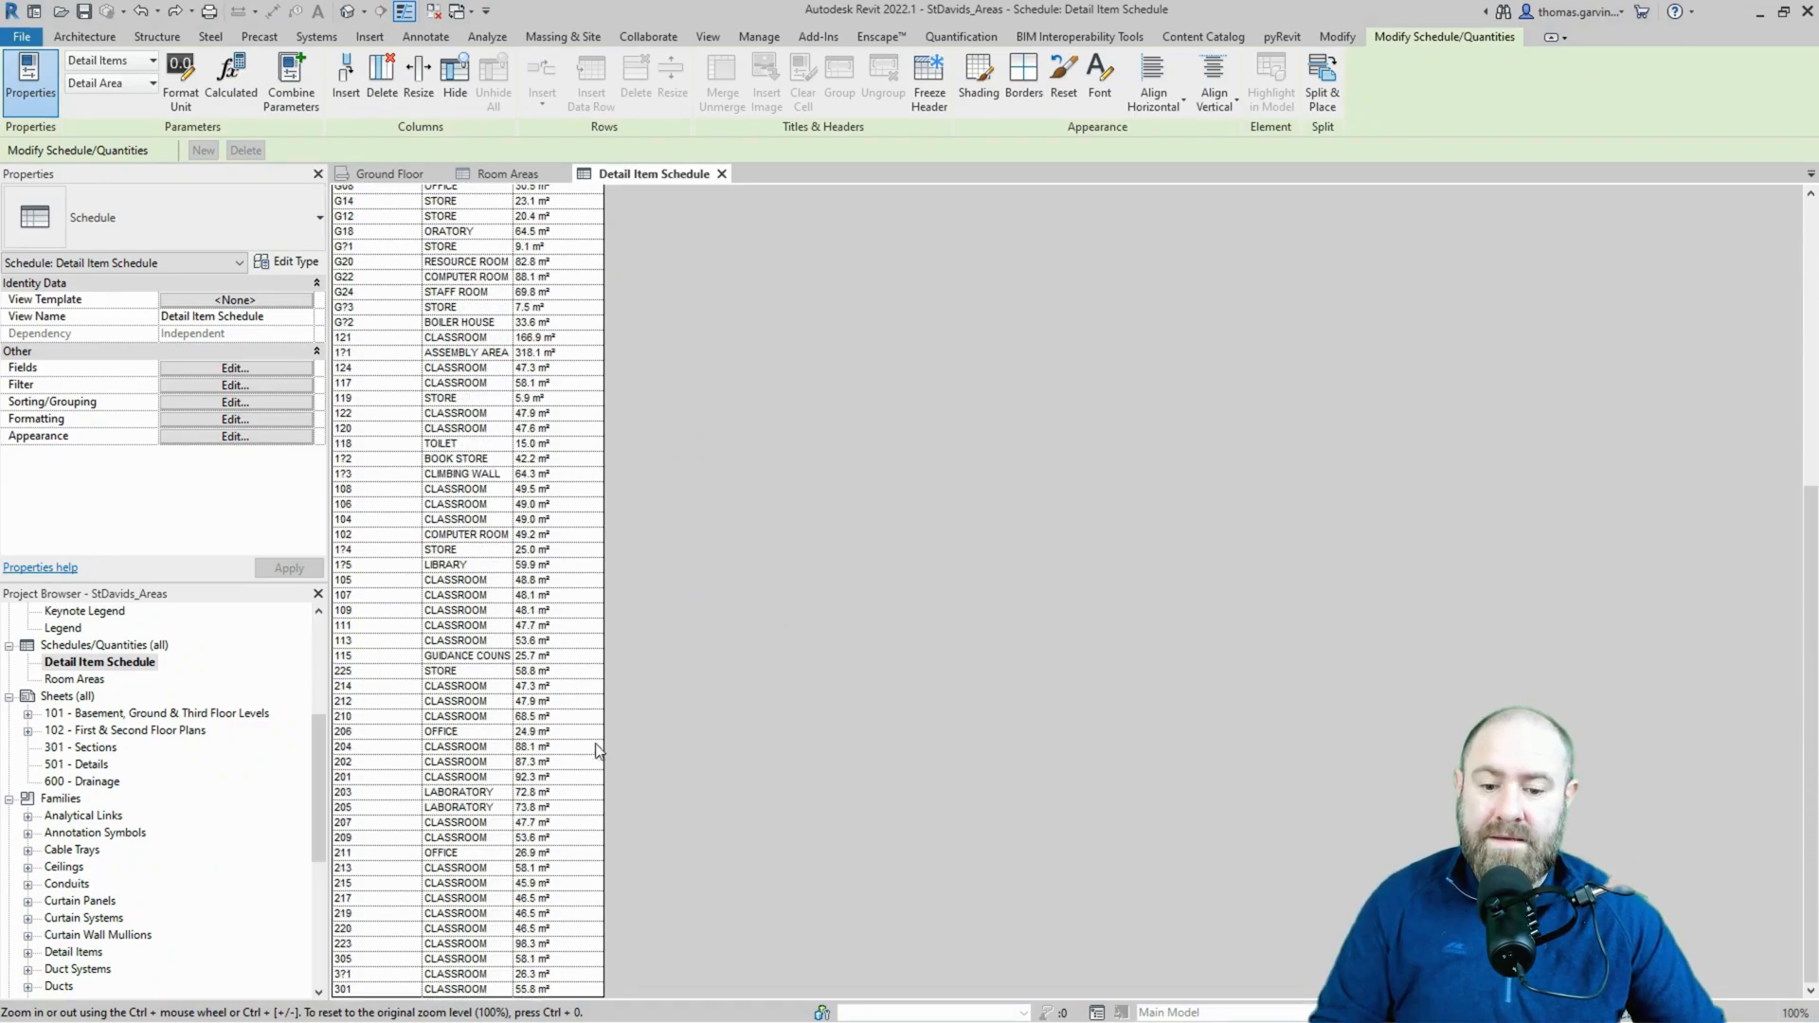
pyautogui.scroll(3)
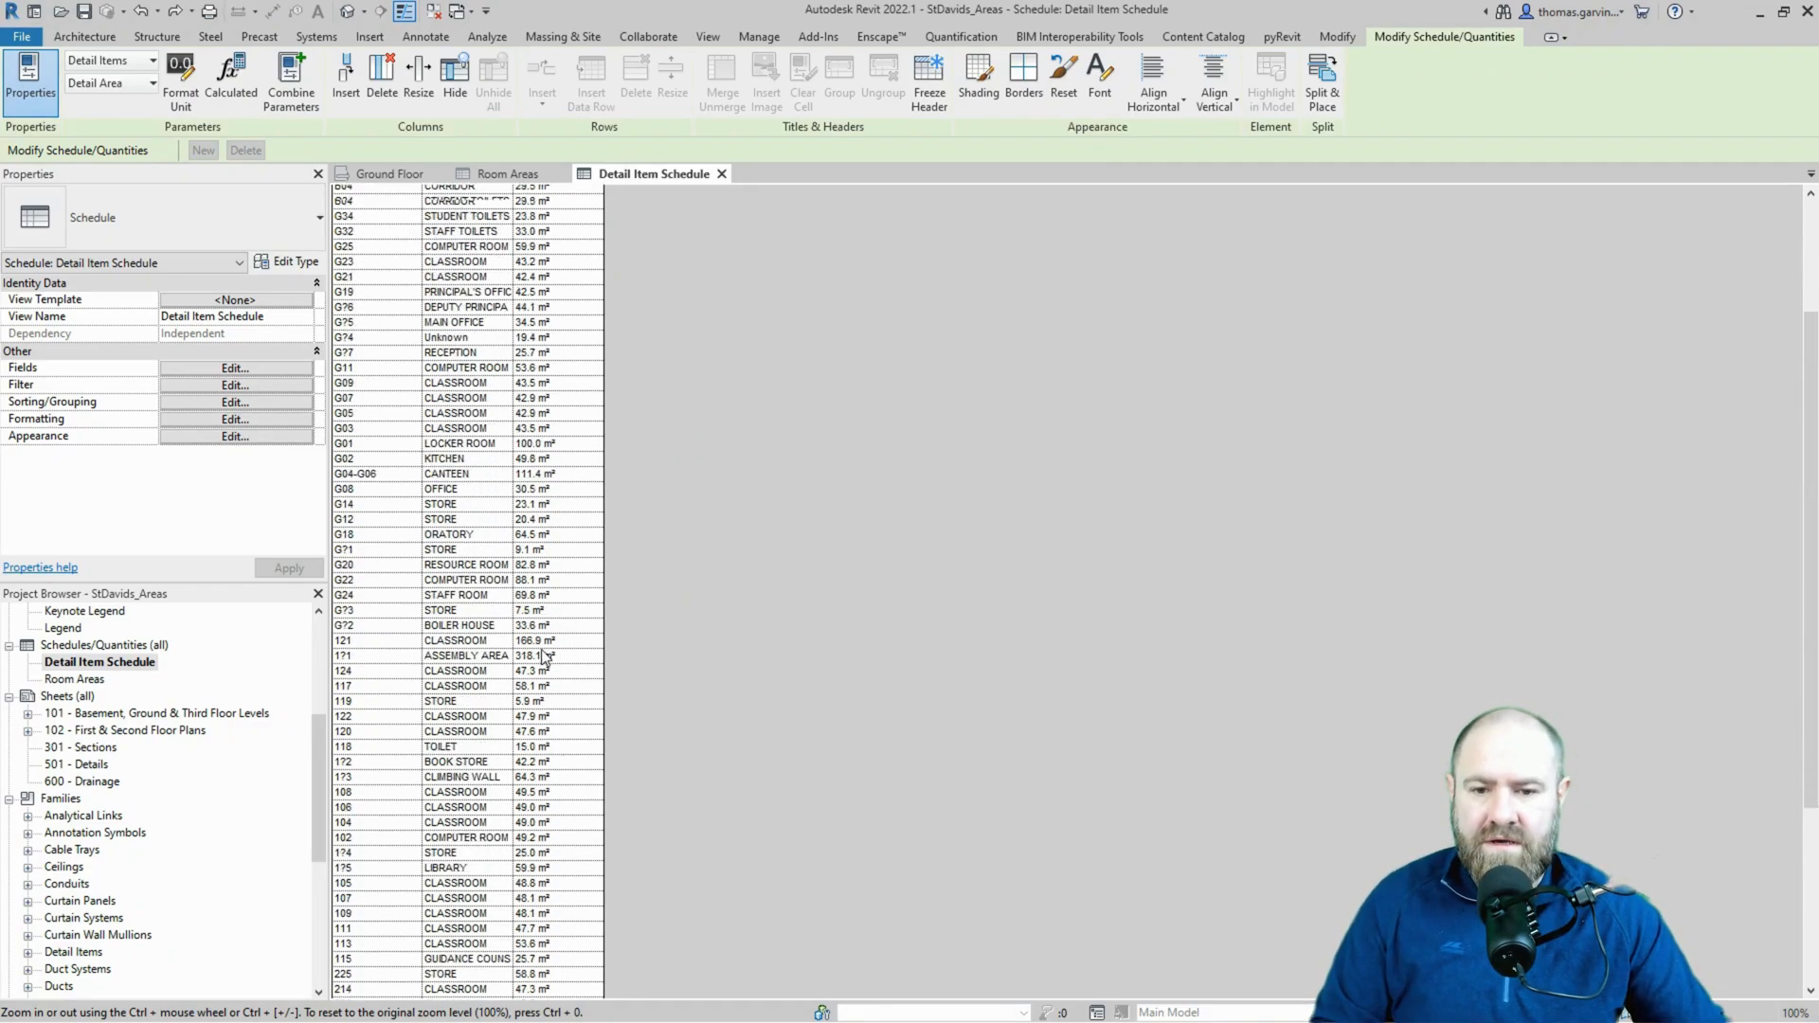
pyautogui.scroll(3)
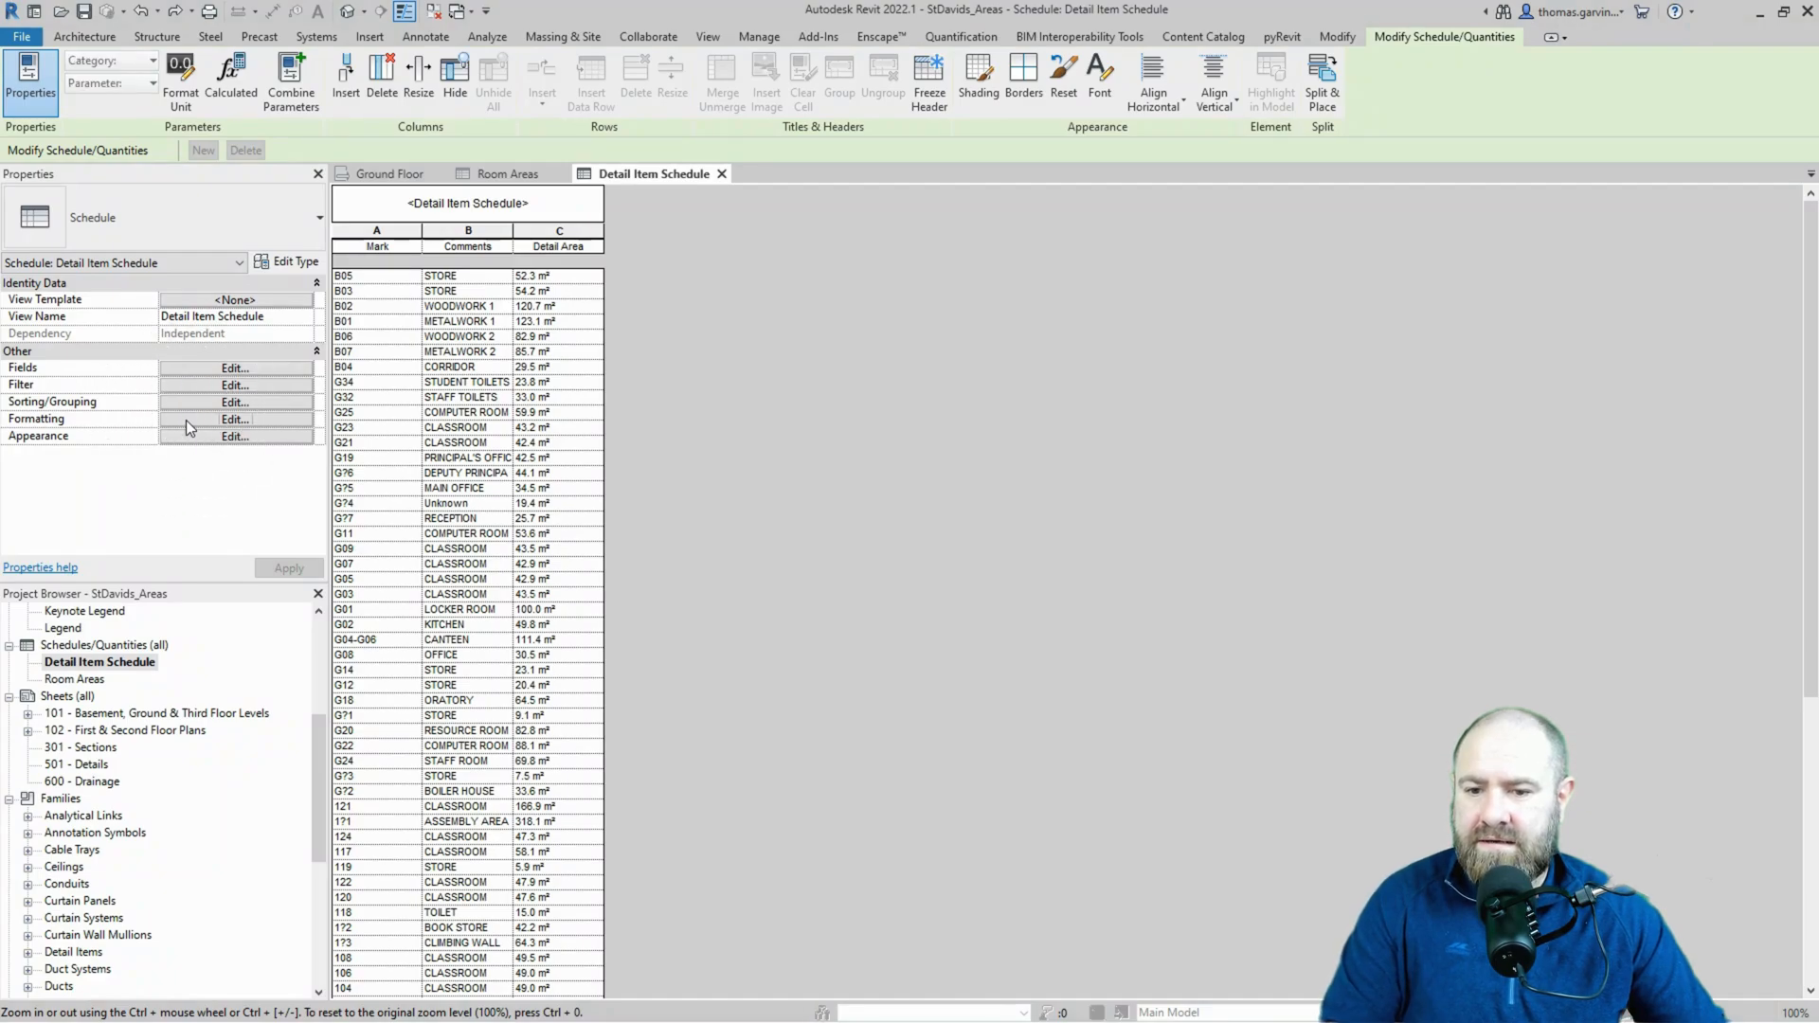
pyautogui.click(234, 419)
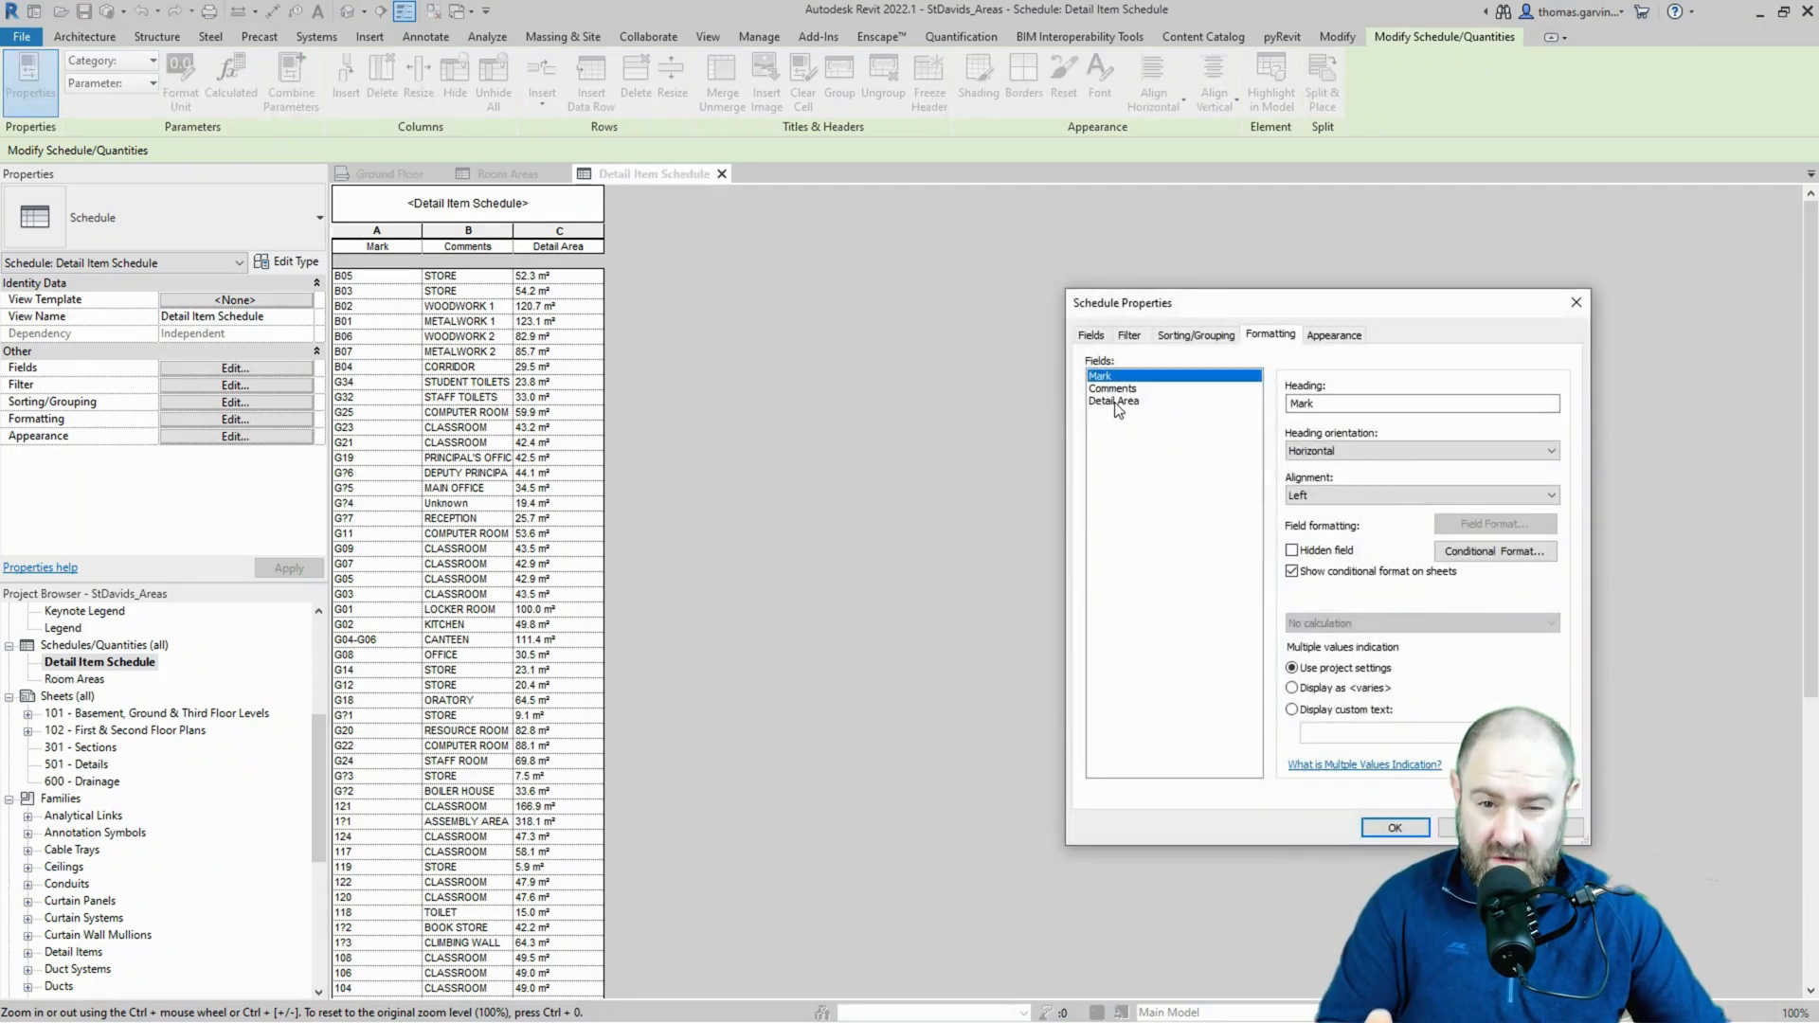
pyautogui.click(1114, 400)
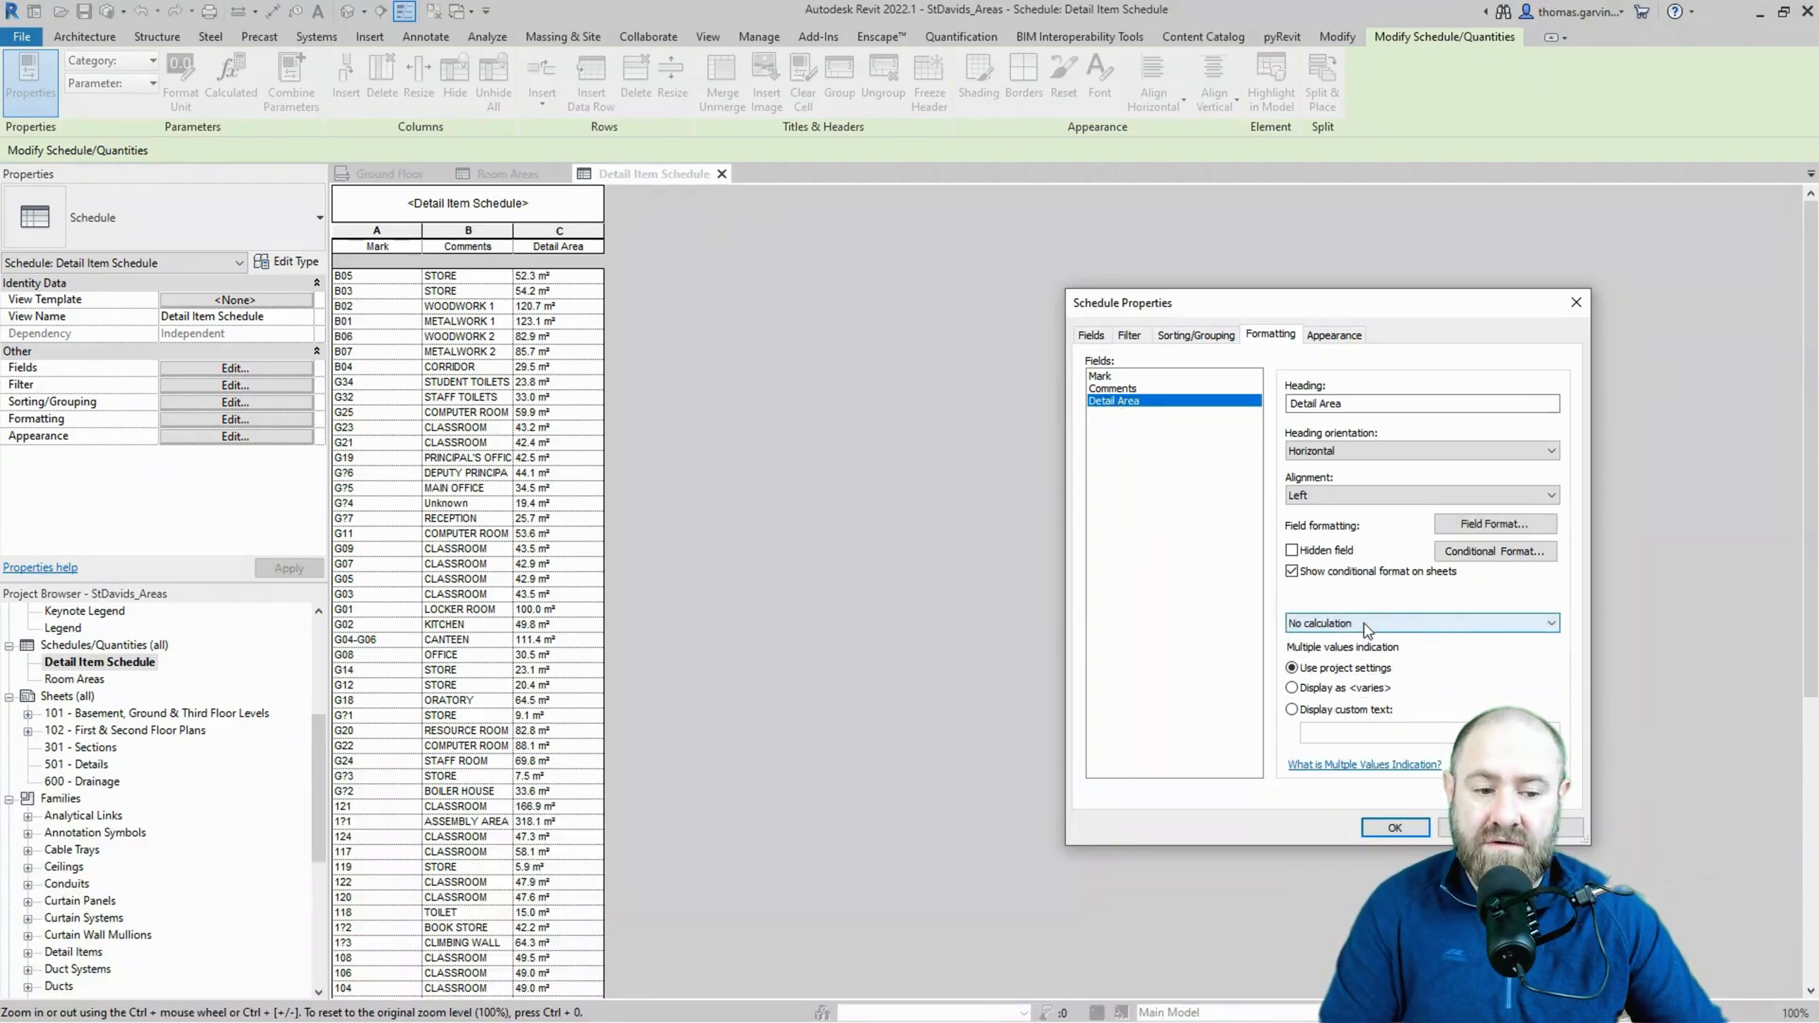
pyautogui.click(1421, 623)
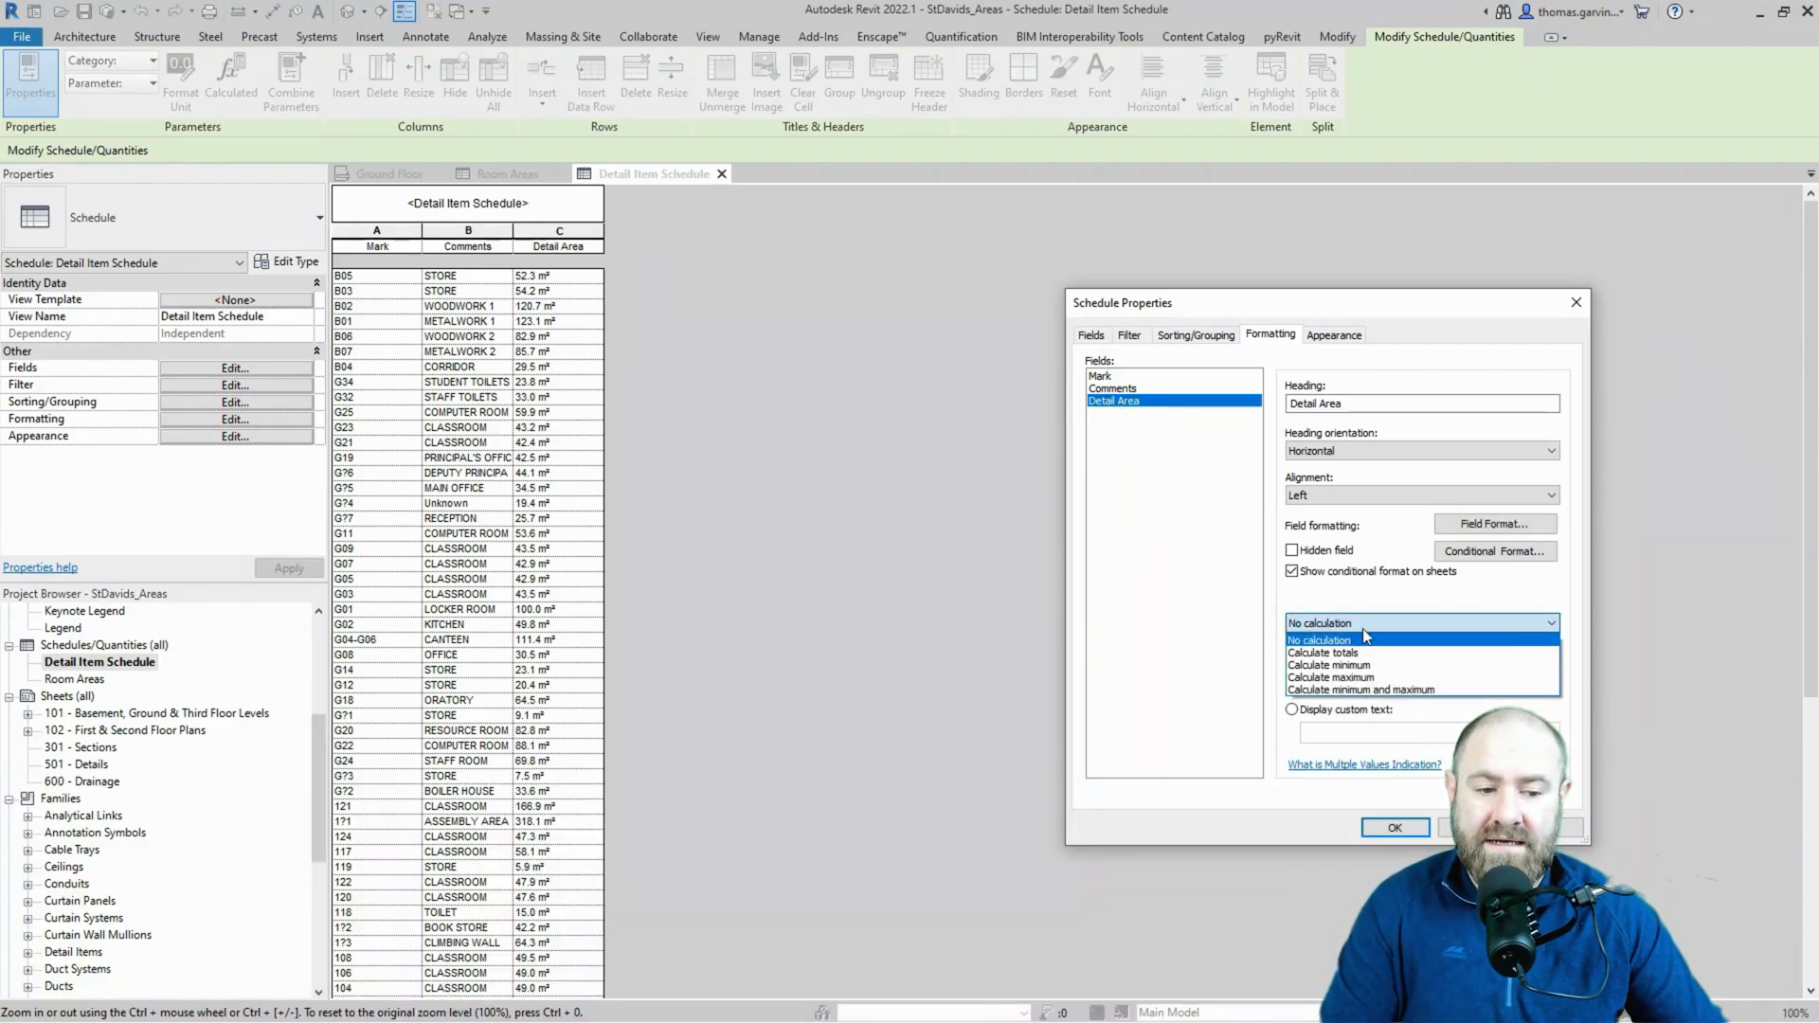
pyautogui.moveTo(1369, 653)
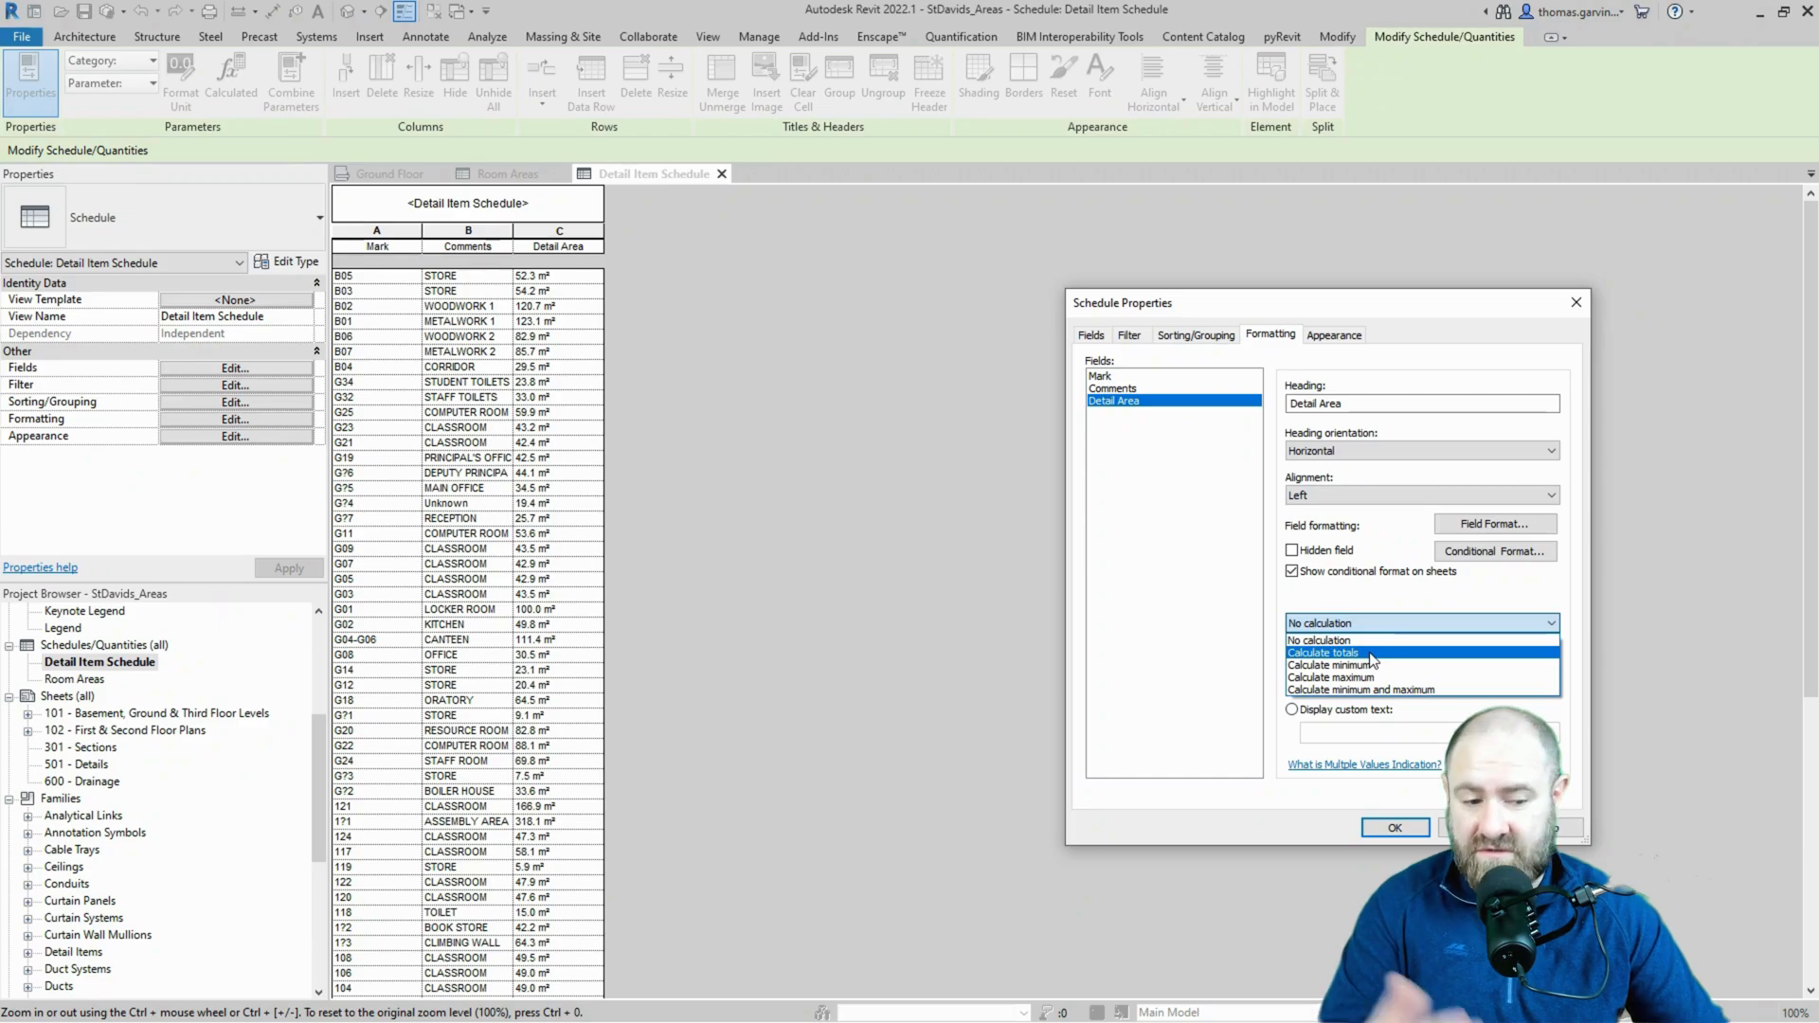
pyautogui.click(1330, 651)
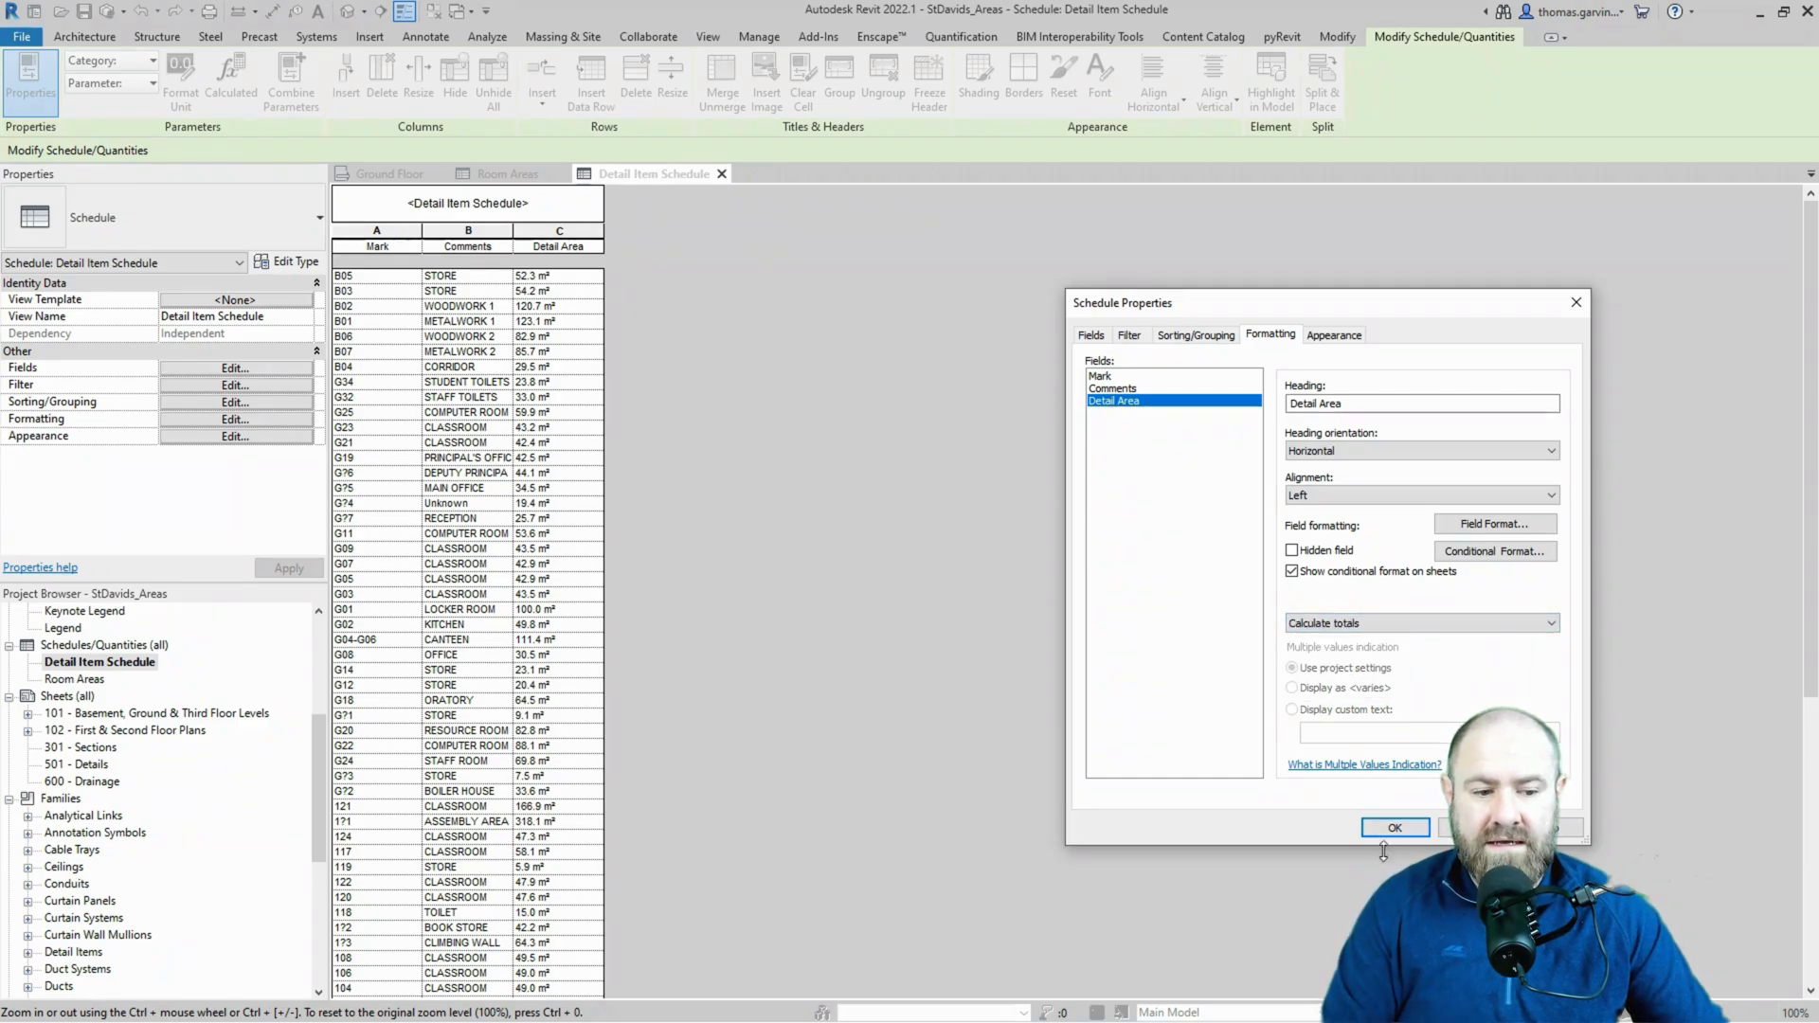
pyautogui.click(1394, 827)
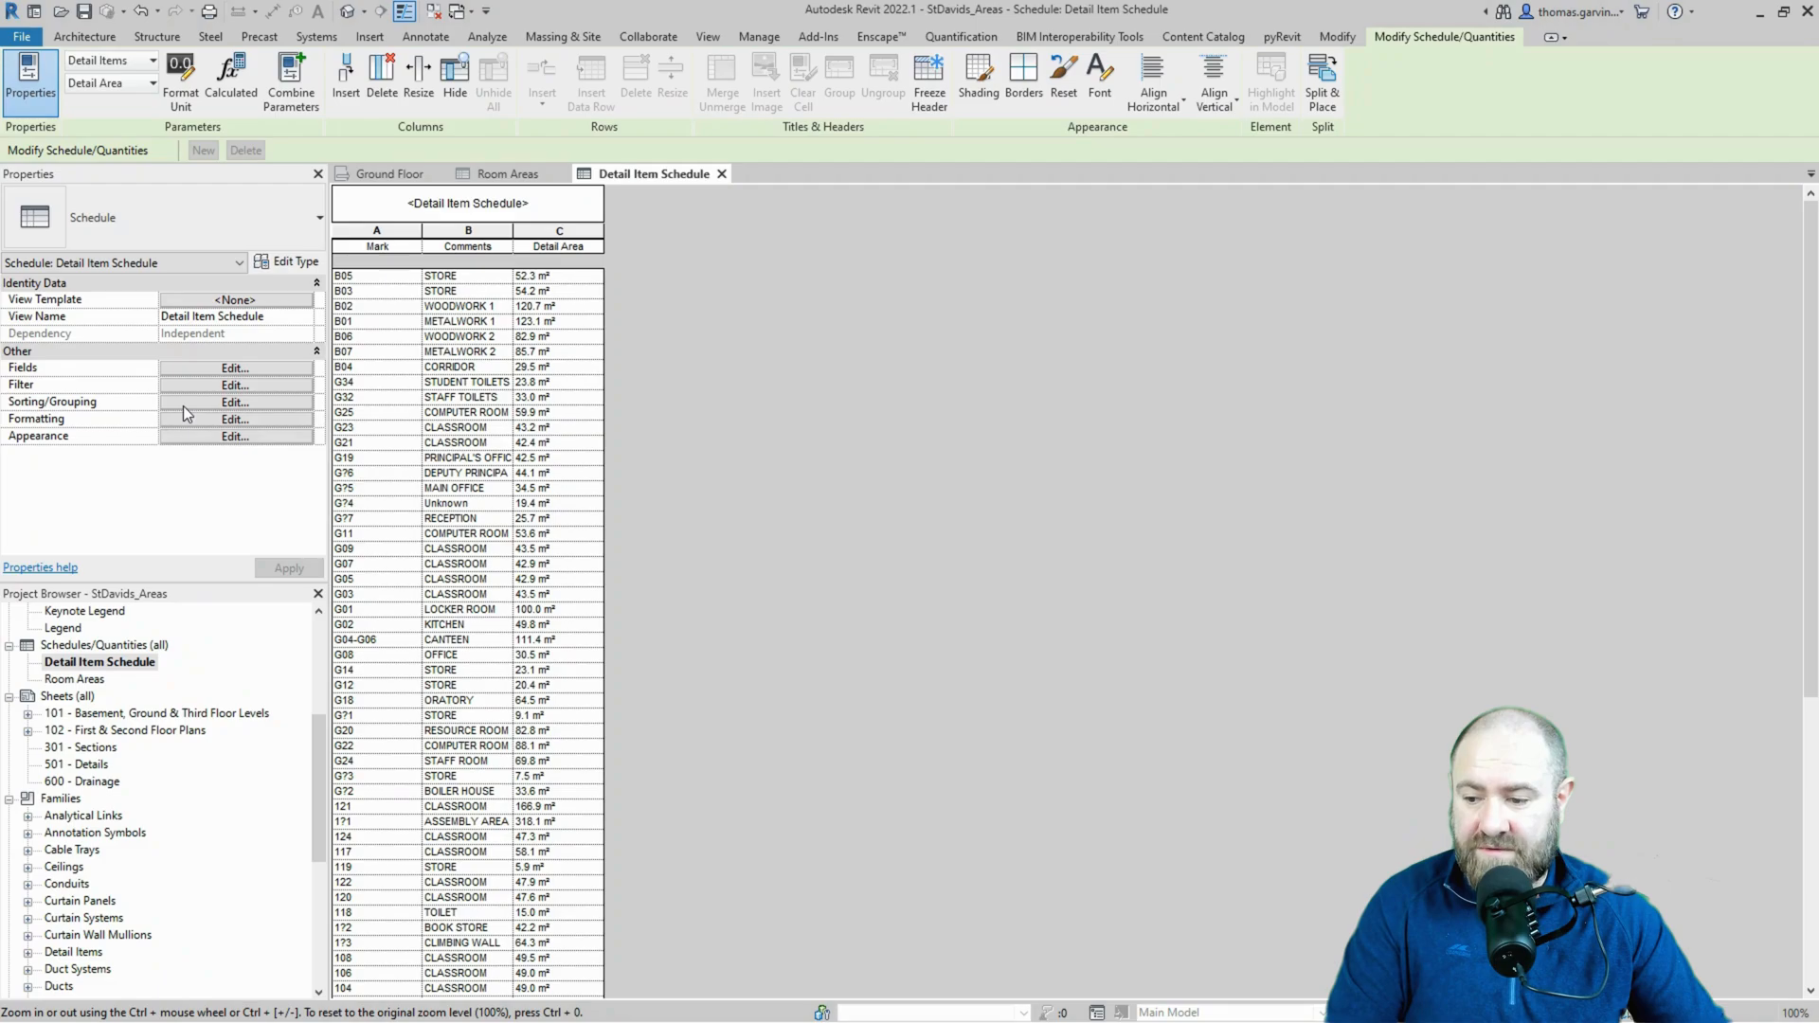
# Turn on Grand totals set to Totals only, and check the 4472.6 m² Detail Area total.
pyautogui.click(234, 401)
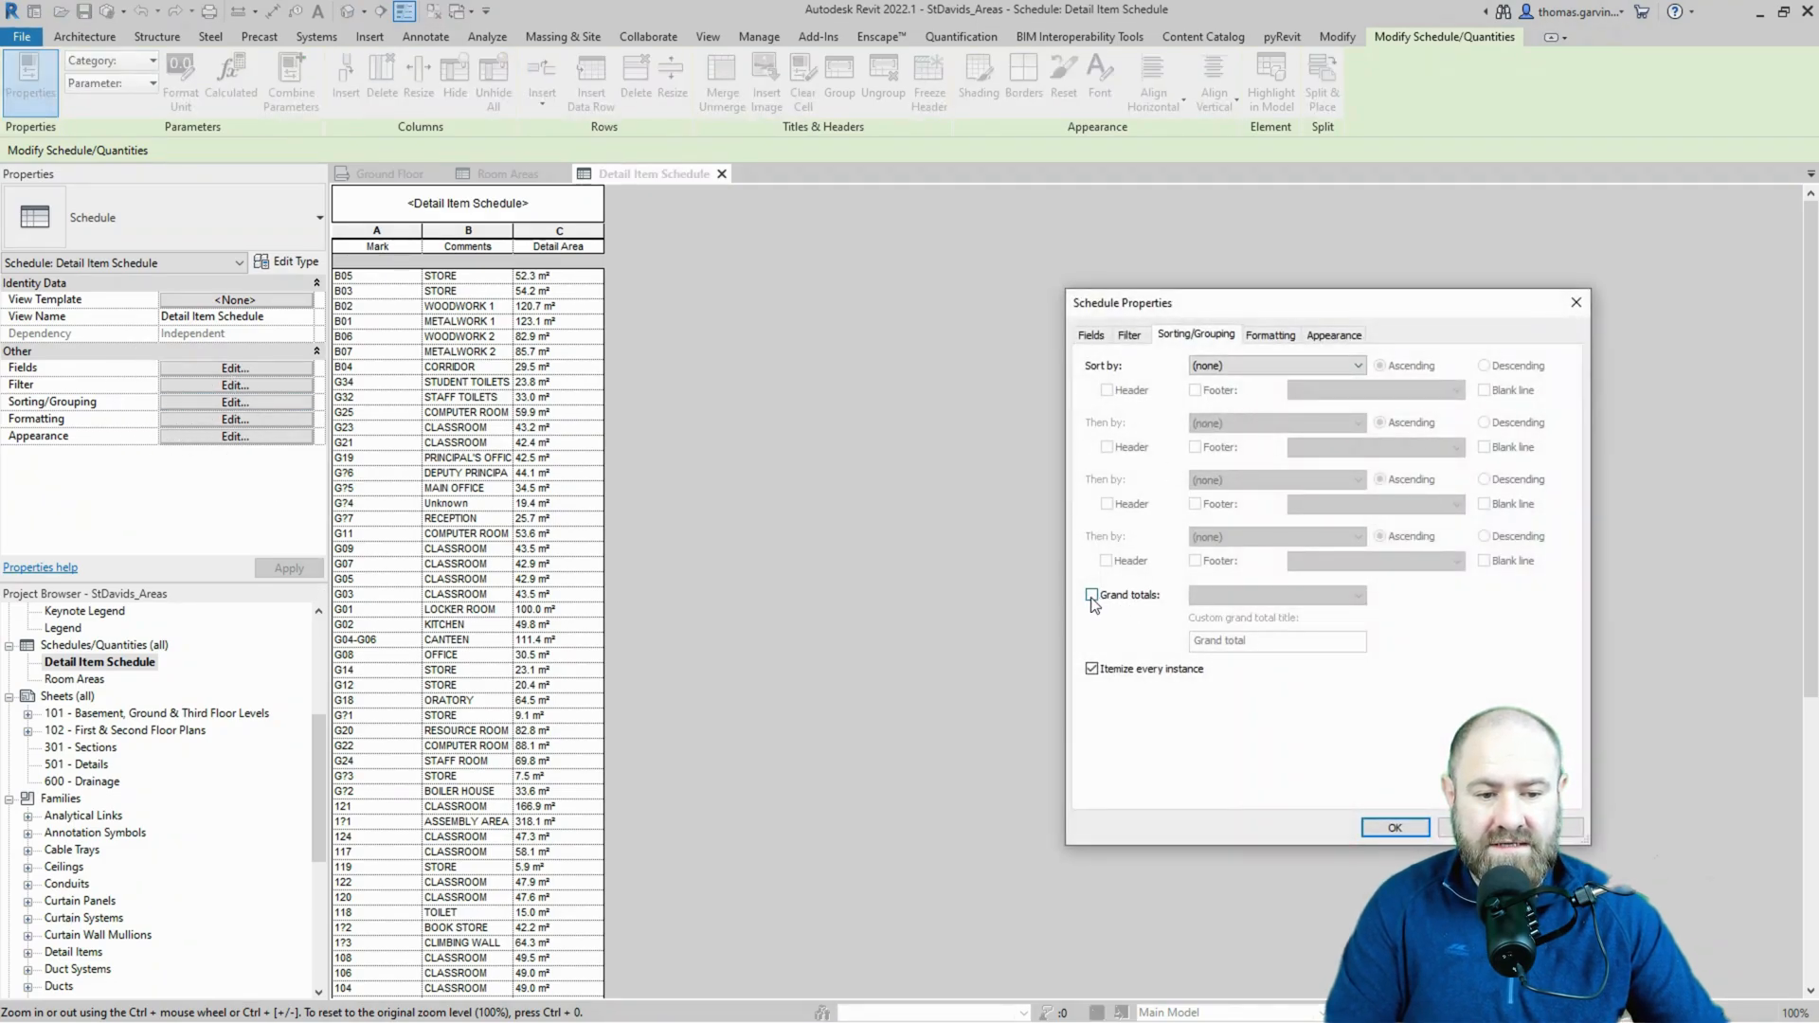
pyautogui.click(1091, 594)
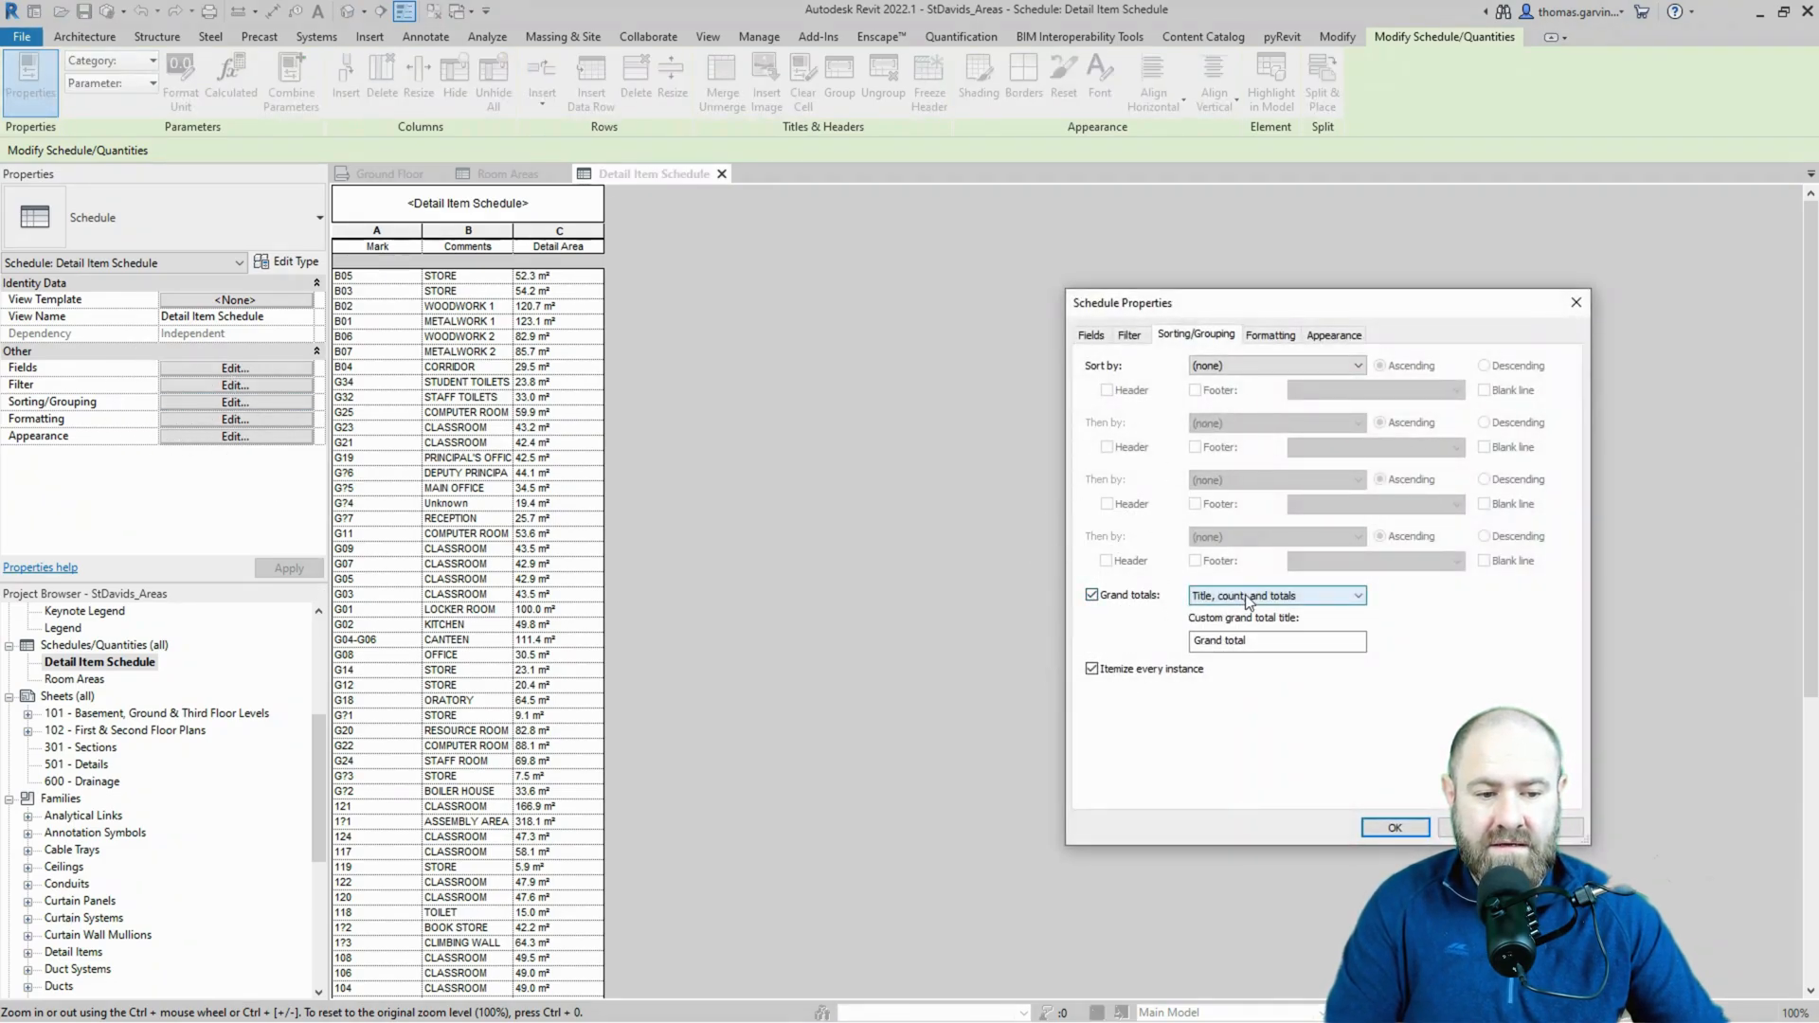
pyautogui.click(1355, 595)
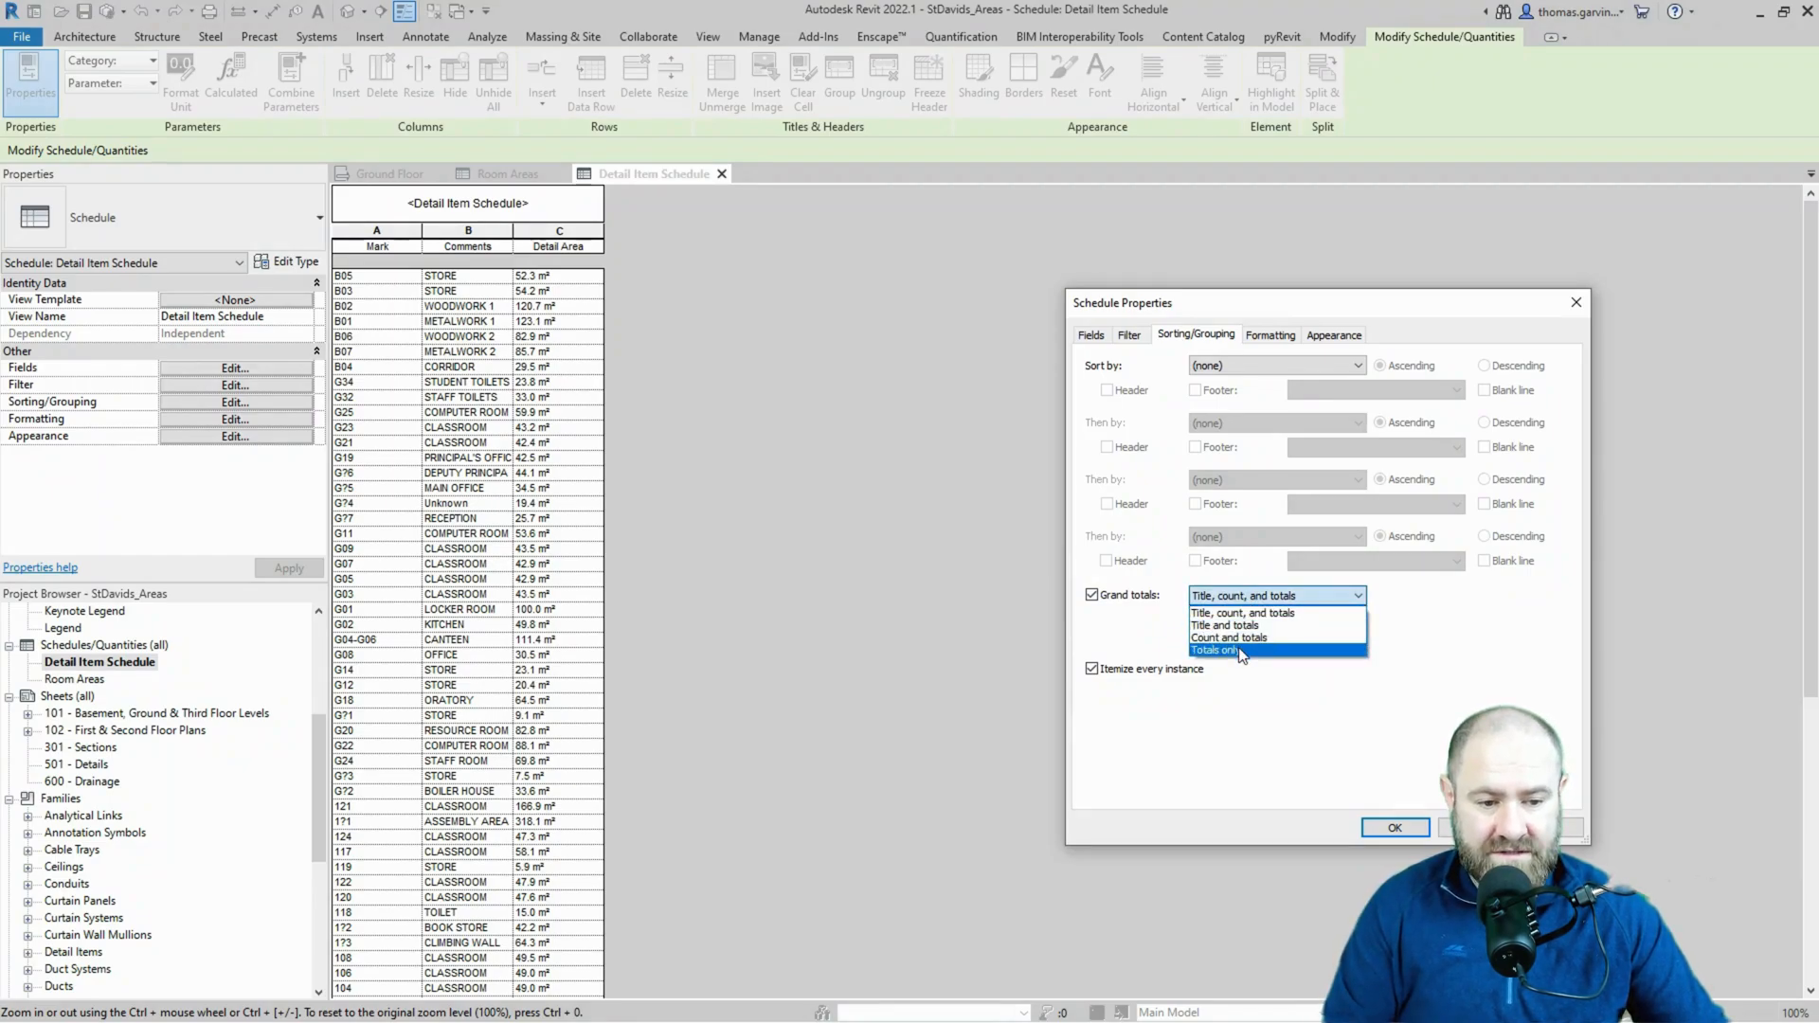
pyautogui.click(1214, 650)
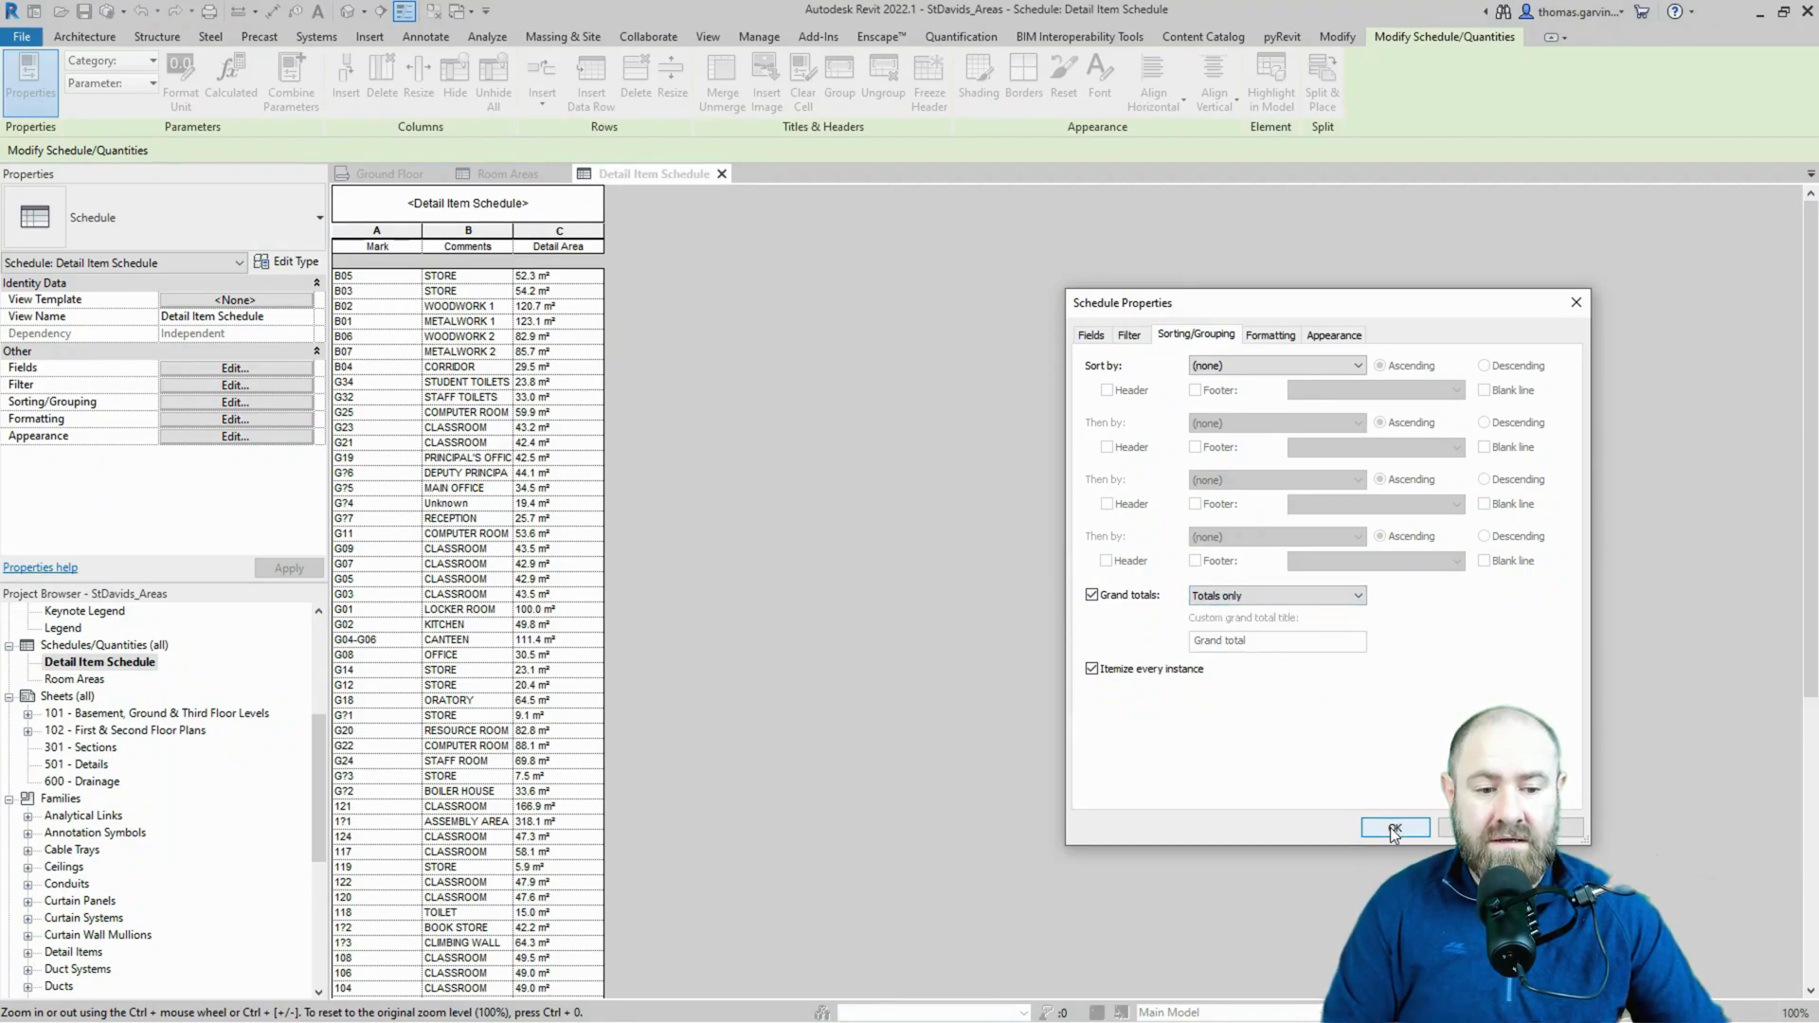
pyautogui.click(1395, 828)
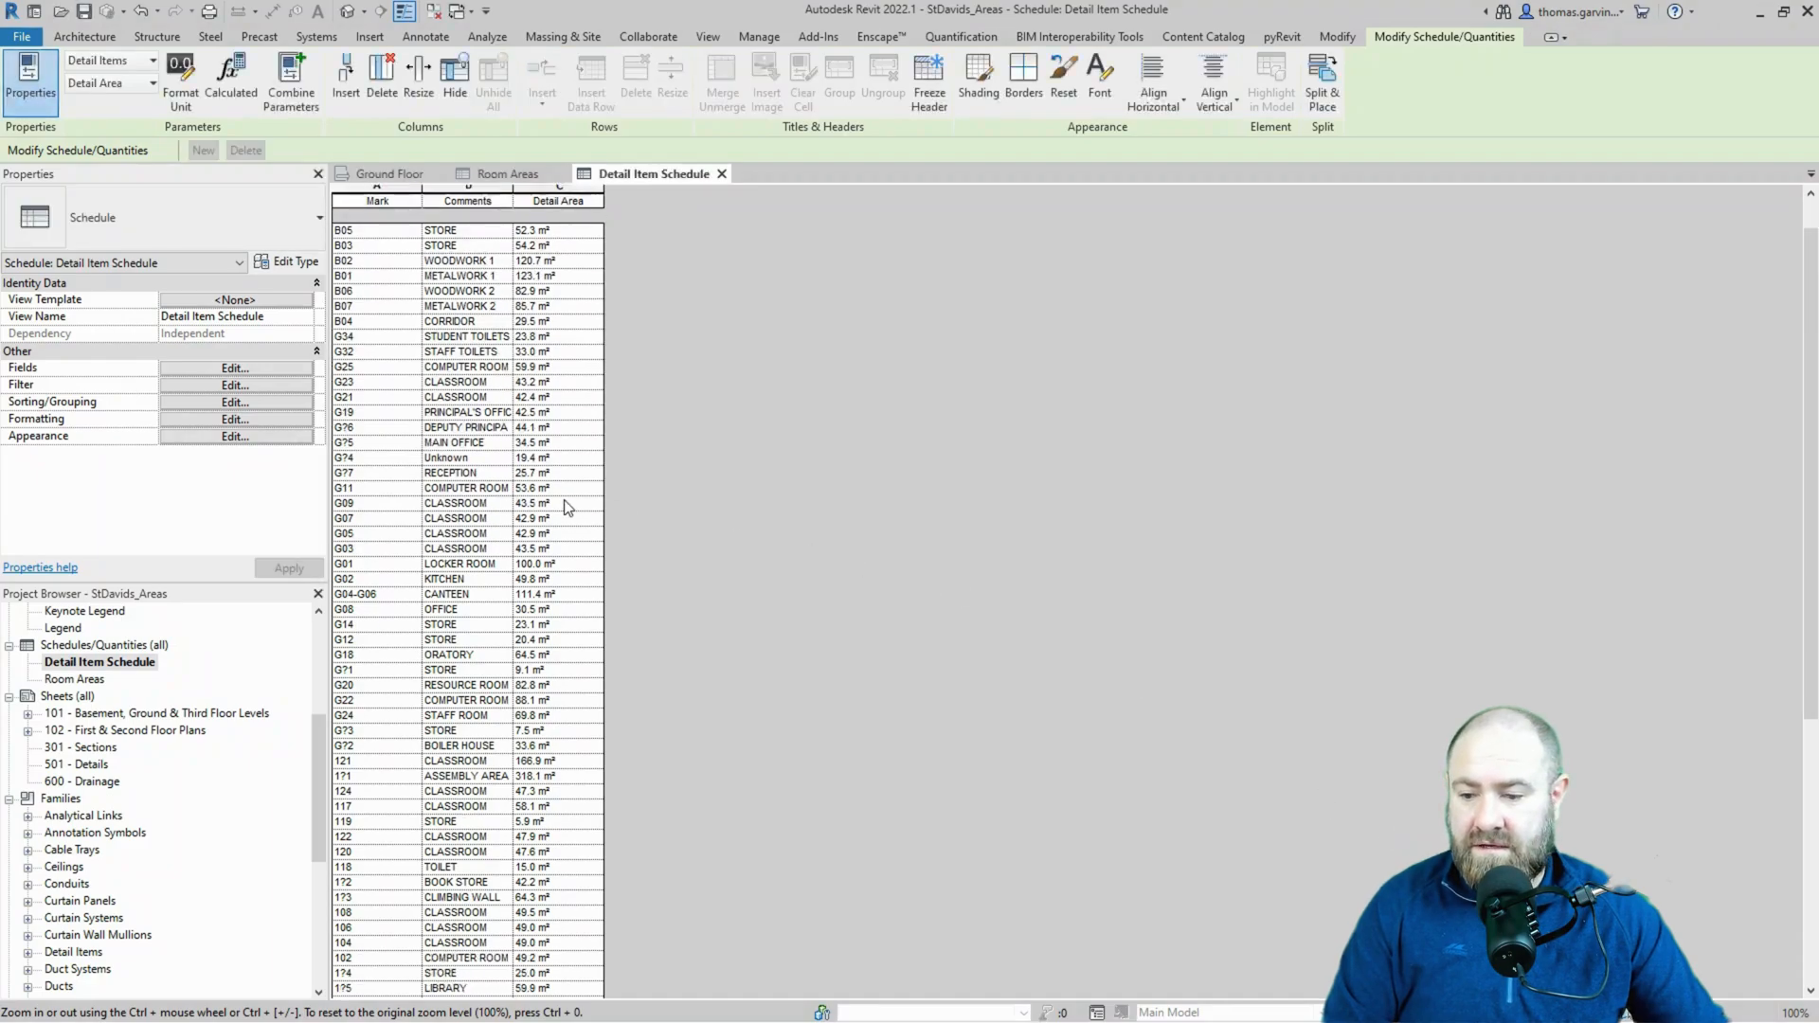
pyautogui.scroll(-3)
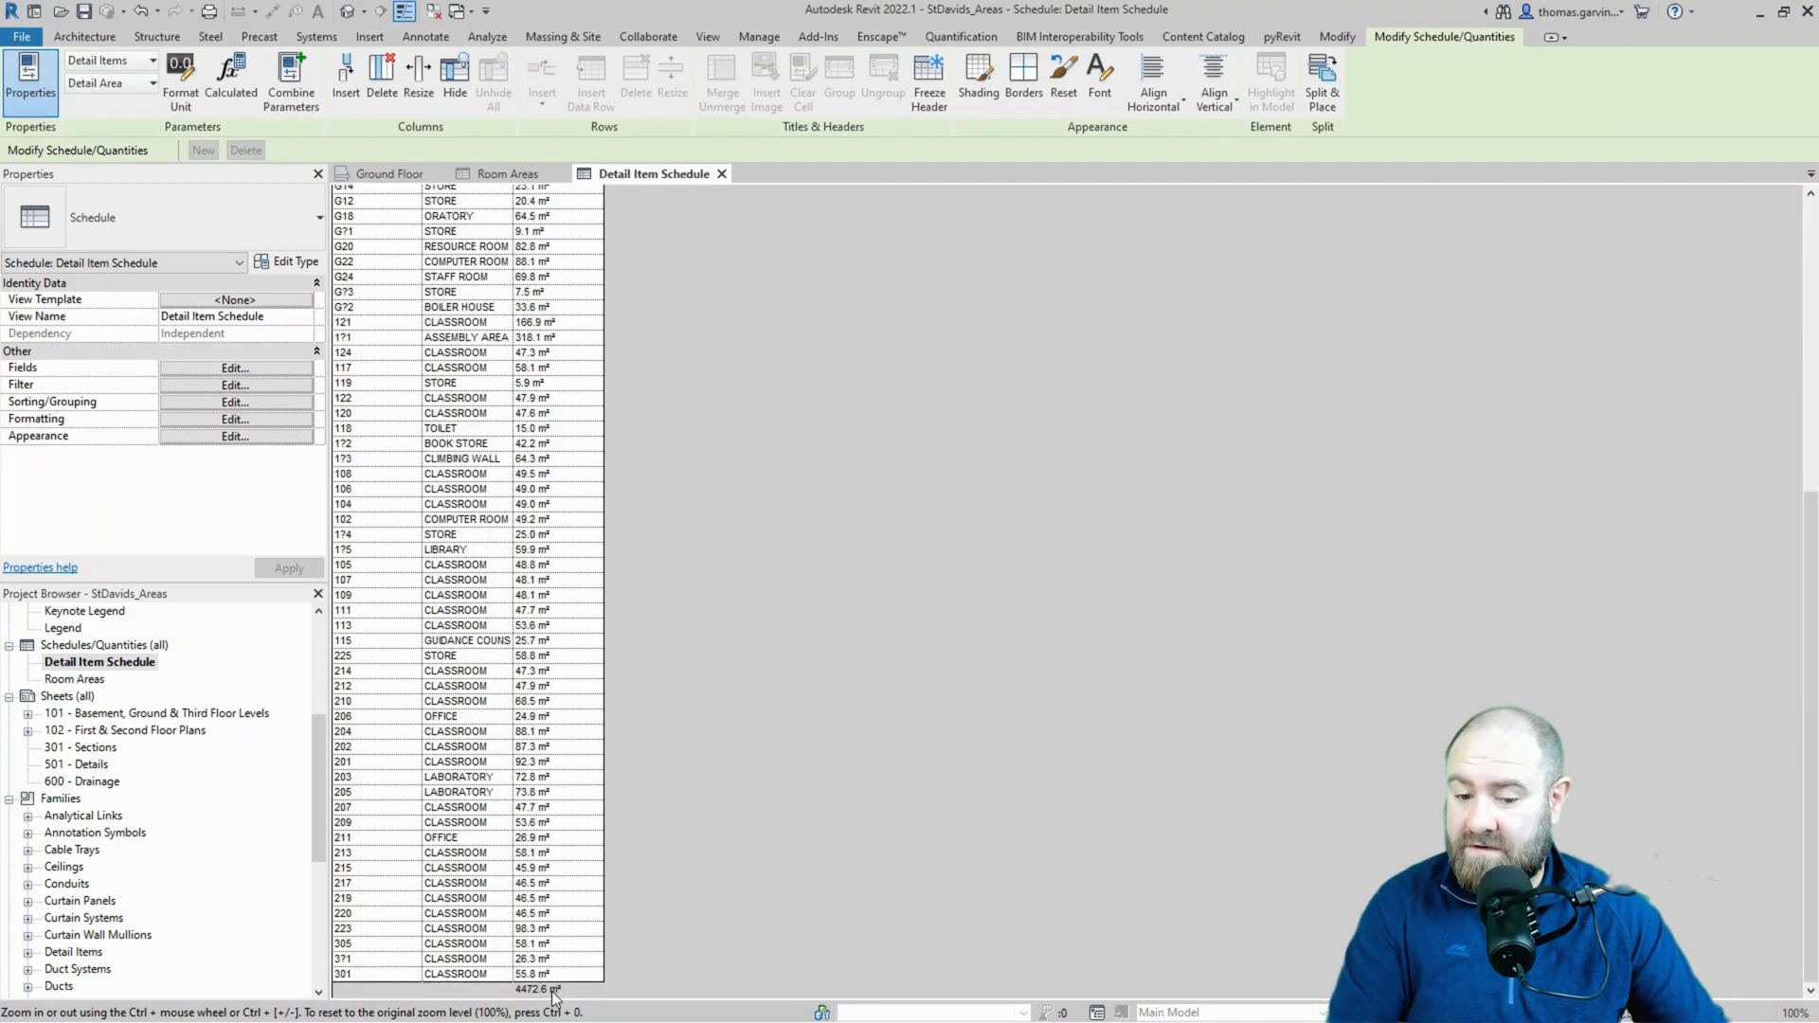